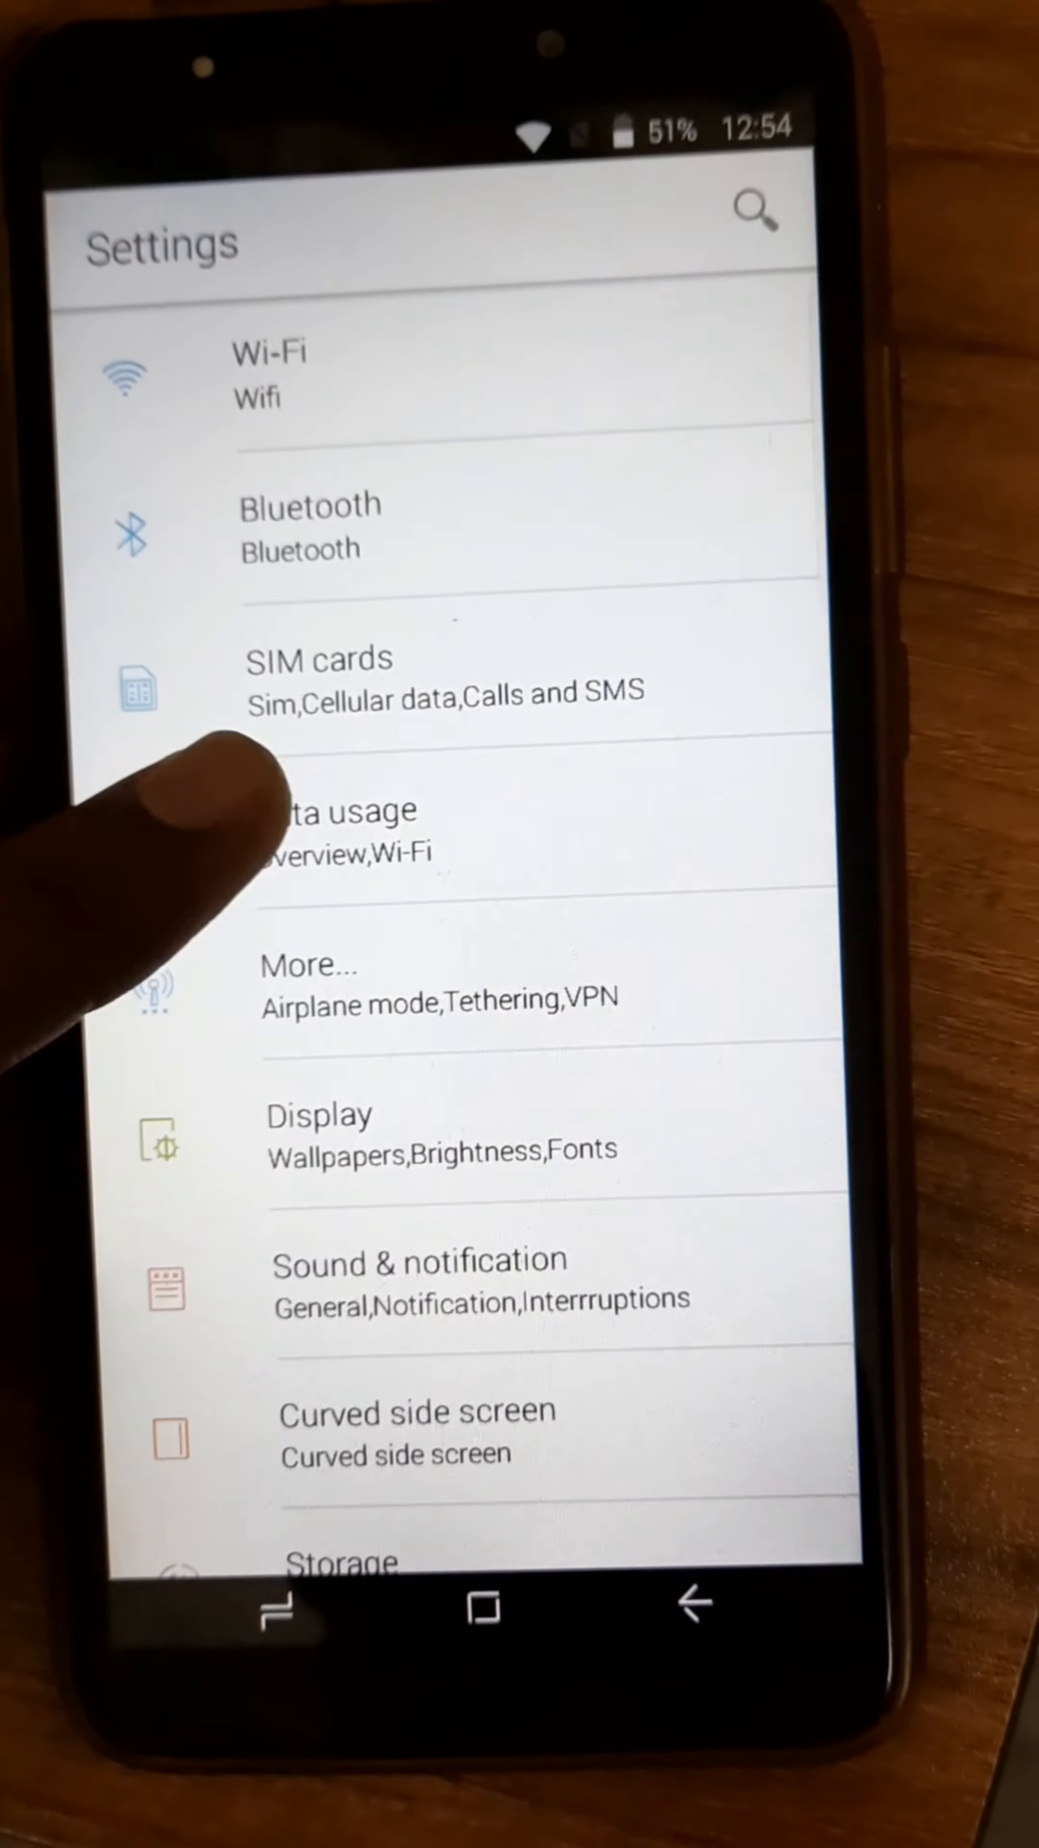
Show the Data usage overview with Wi-Fi at 5.66MB today and 1.75GB total
click(330, 825)
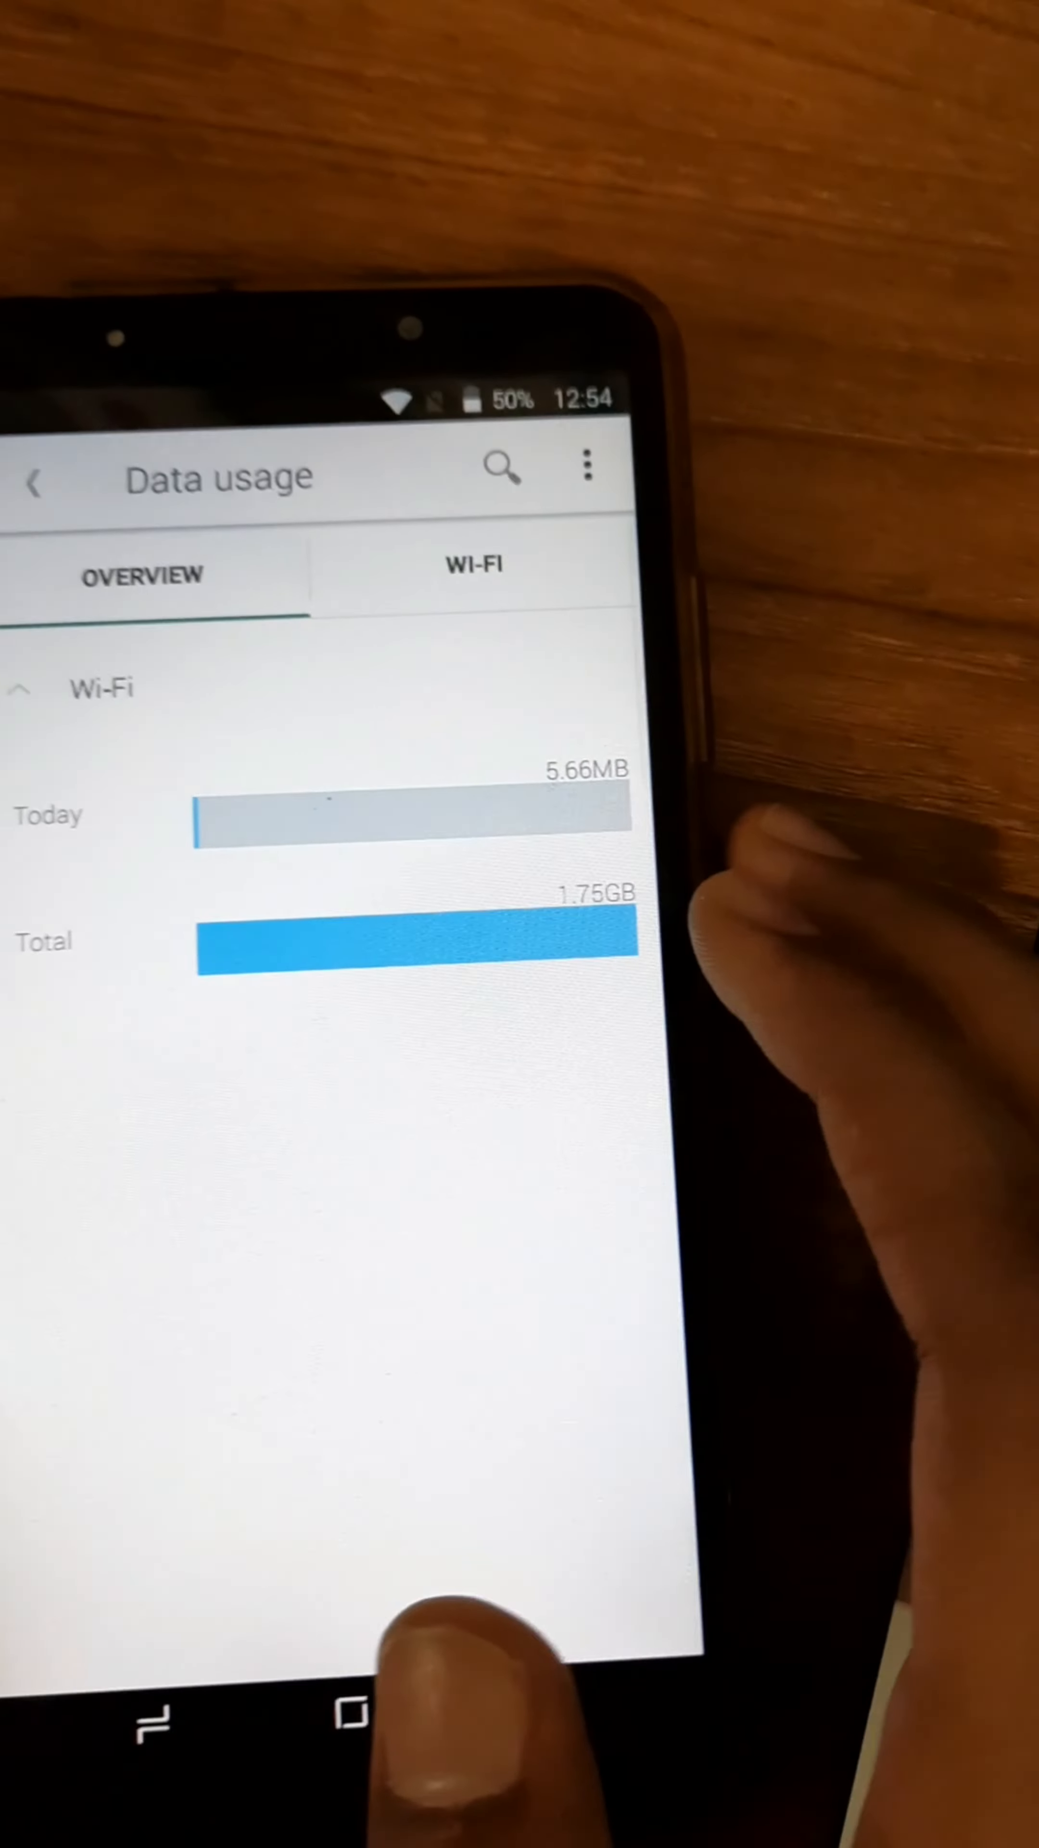